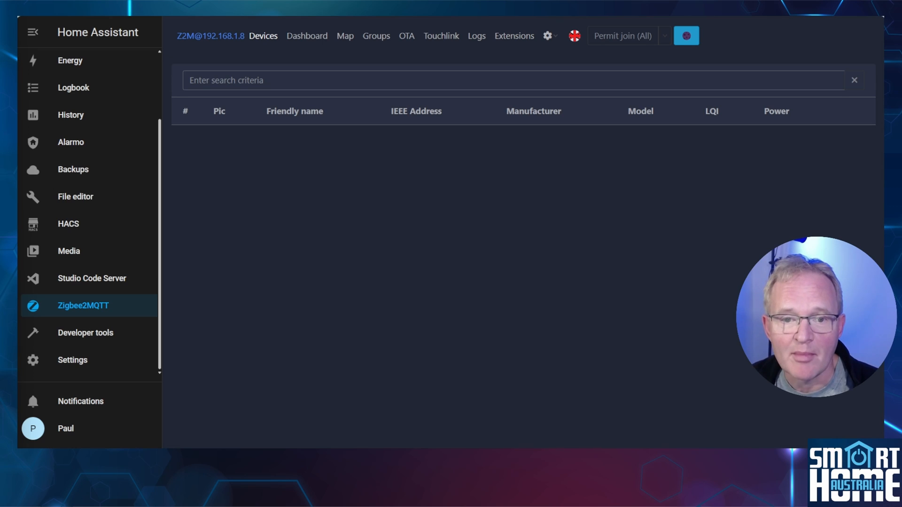
Go to Settings in the sidebar to reach the installed add-ons
left_click(72, 360)
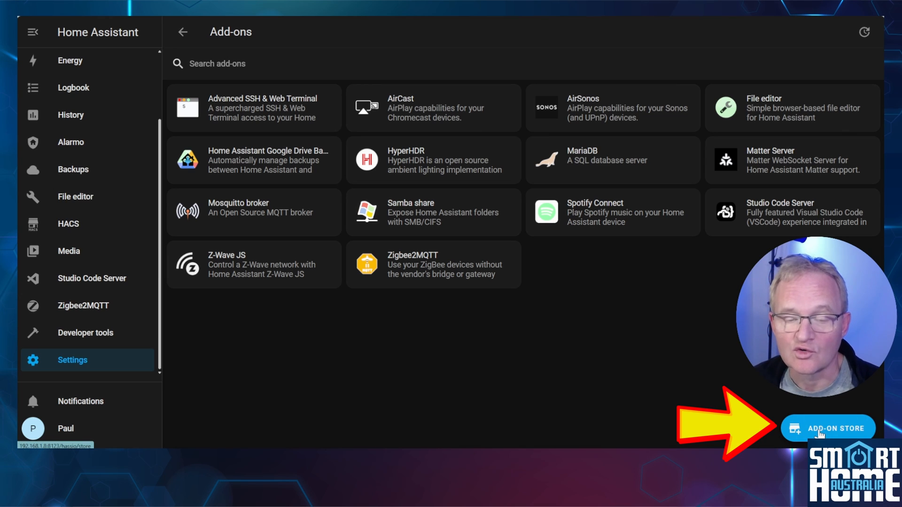
Open the Add-on Store from the add-ons page
left_click(828, 428)
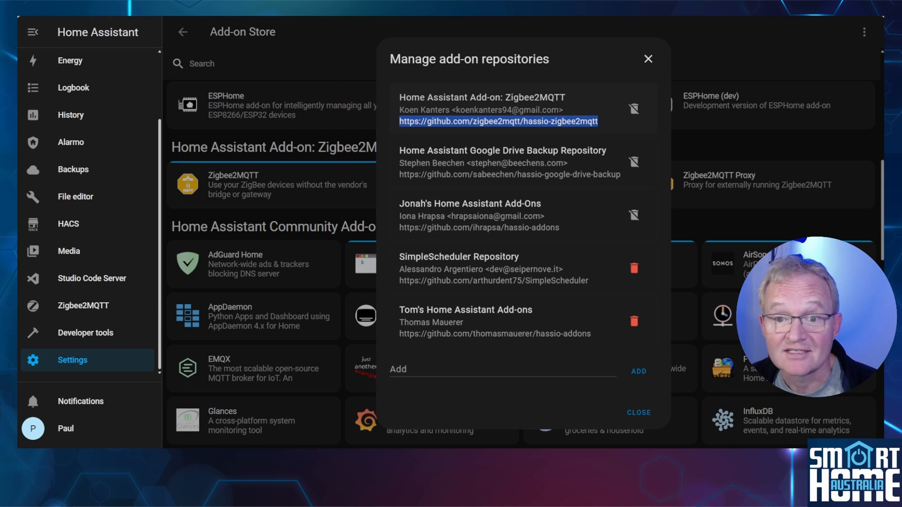
right_click(497, 121)
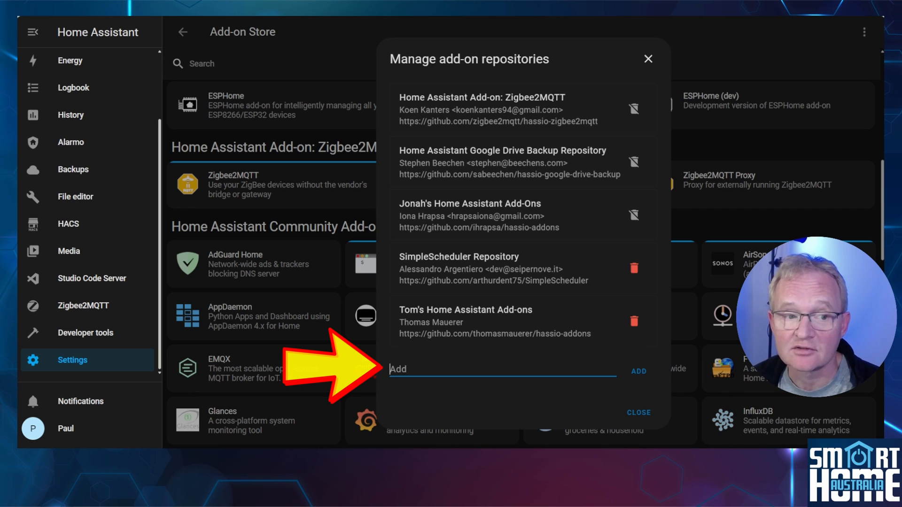
type("https://github.com/zigbee2mqtt/hassio-zigbee2mqtt")
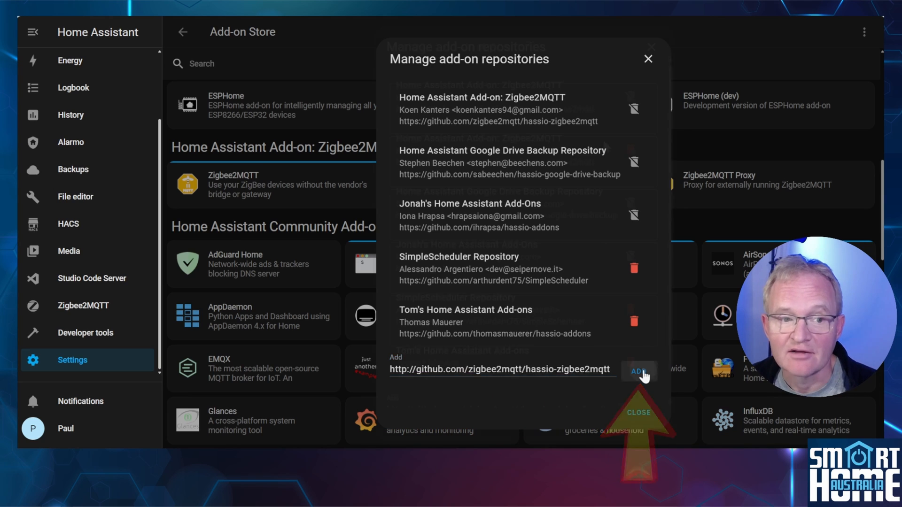
left_click(638, 372)
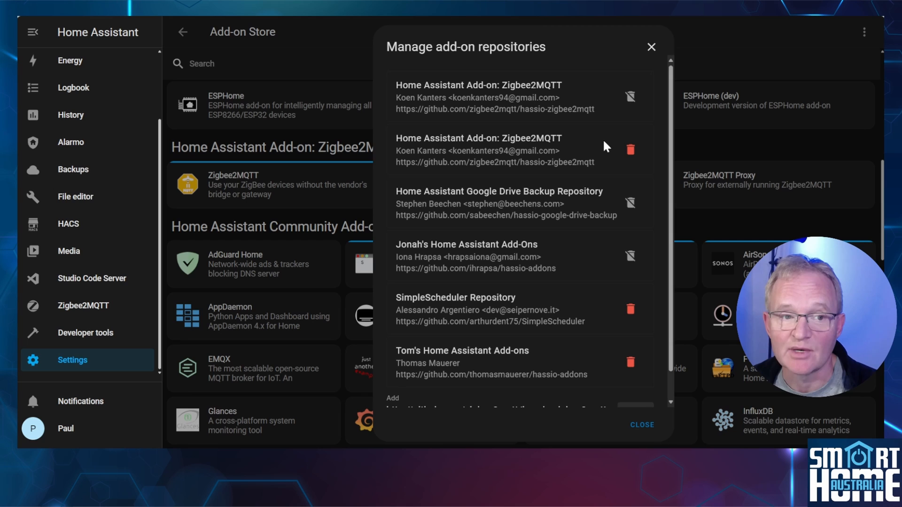
mouse_move(630, 149)
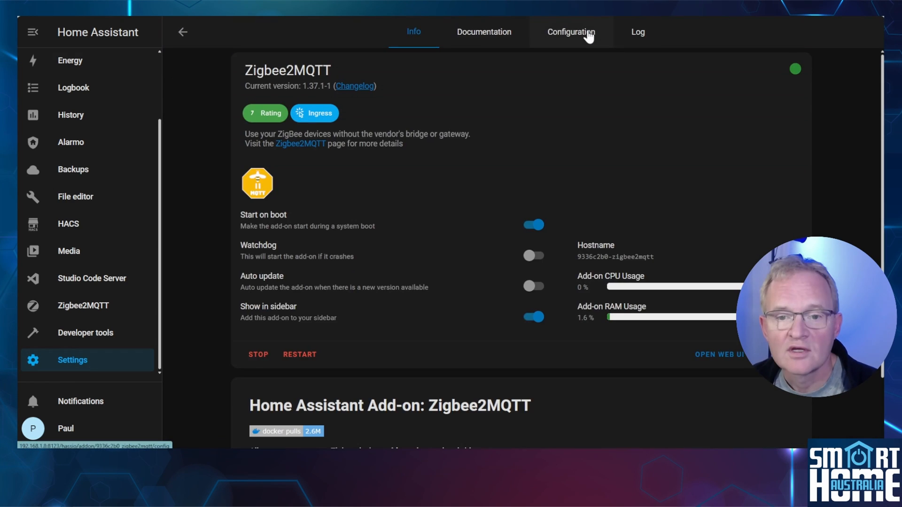
Save the first add-on's config (base topic zigbee2mqtt1, channel 4) and confirm restart
left_click(571, 31)
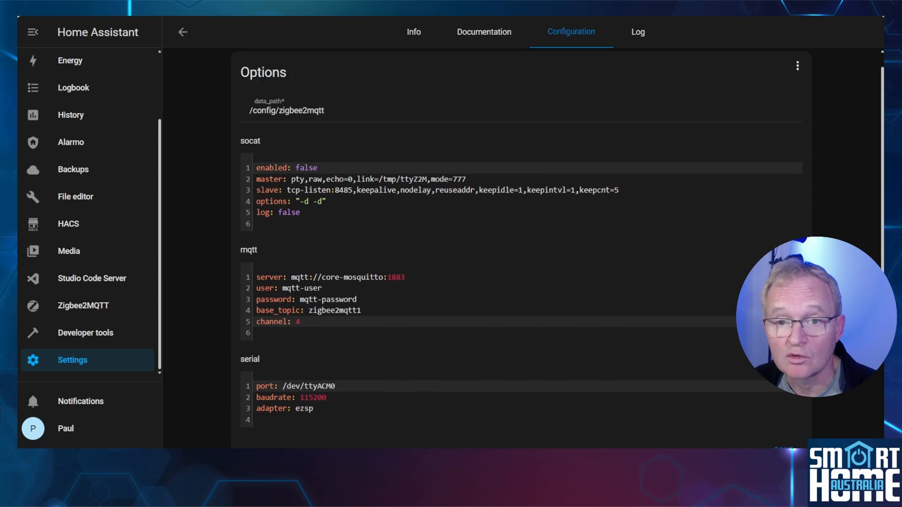
scroll("down", 3)
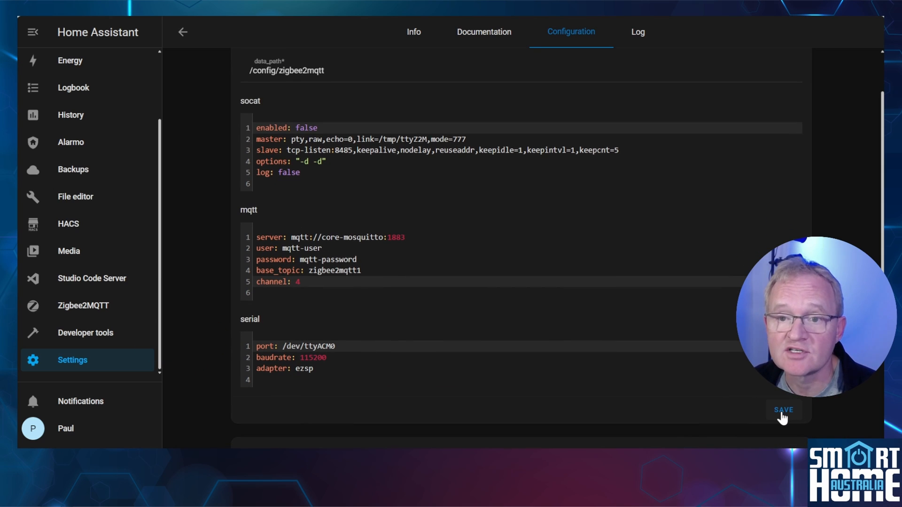
left_click(783, 410)
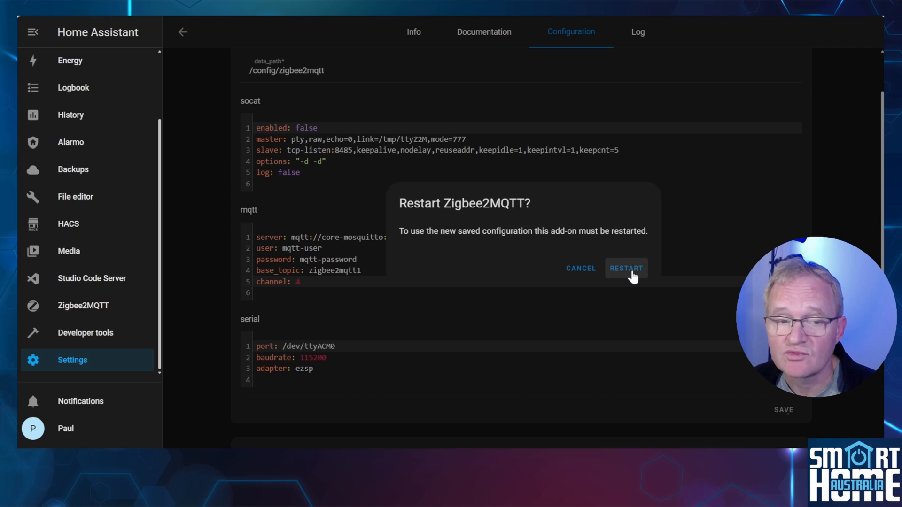
left_click(625, 268)
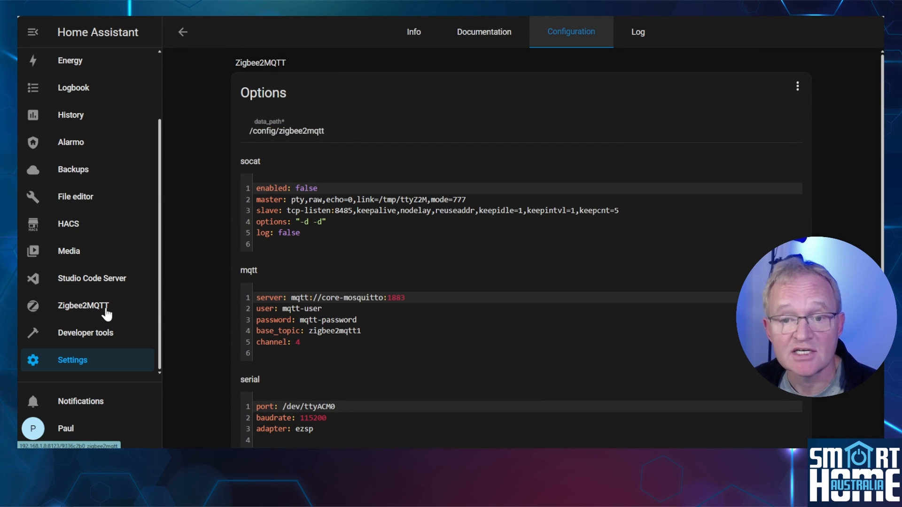
Check the first Zigbee2MQTT's Ingress web UI, then head back to Settings
left_click(84, 306)
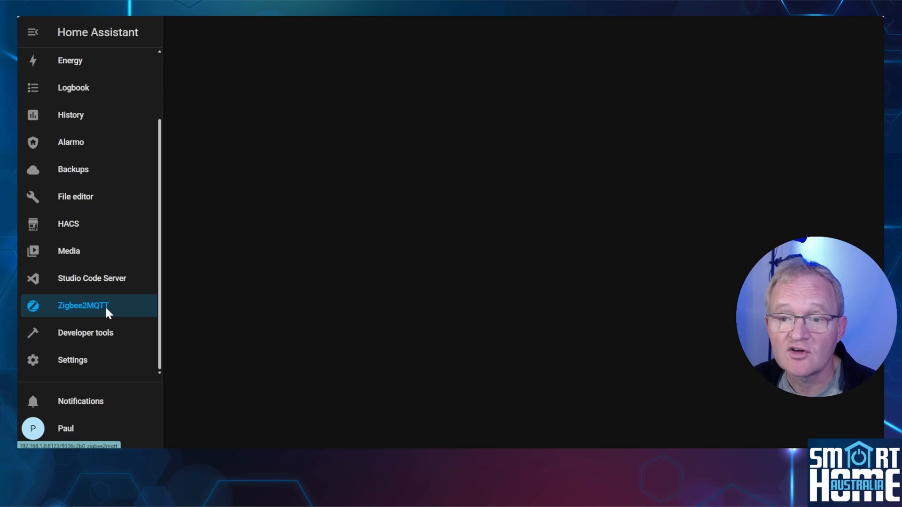
left_click(84, 306)
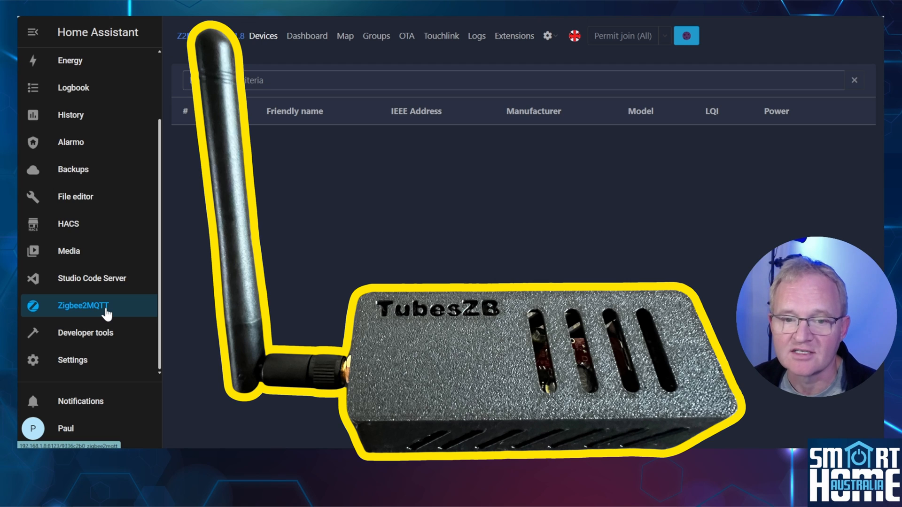
left_click(72, 360)
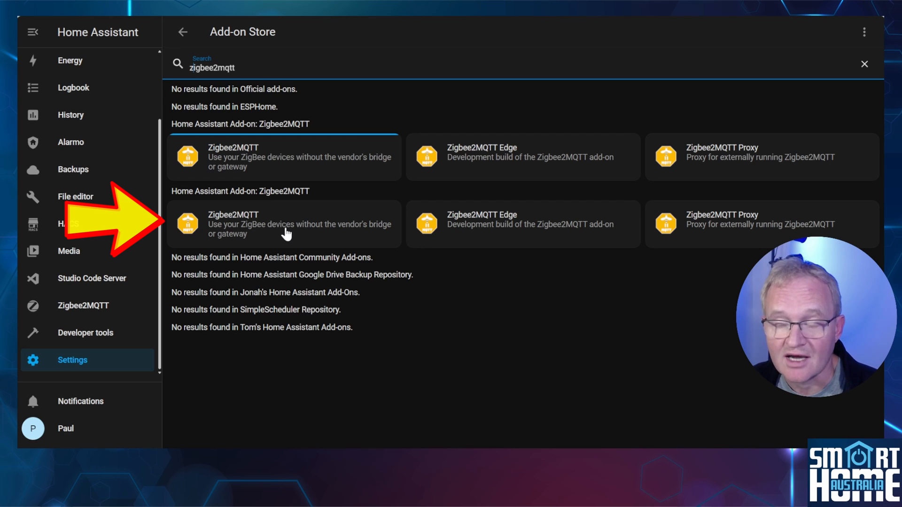
Install the second repository's Zigbee2MQTT with Watchdog and Show in sidebar enabled
left_click(282, 224)
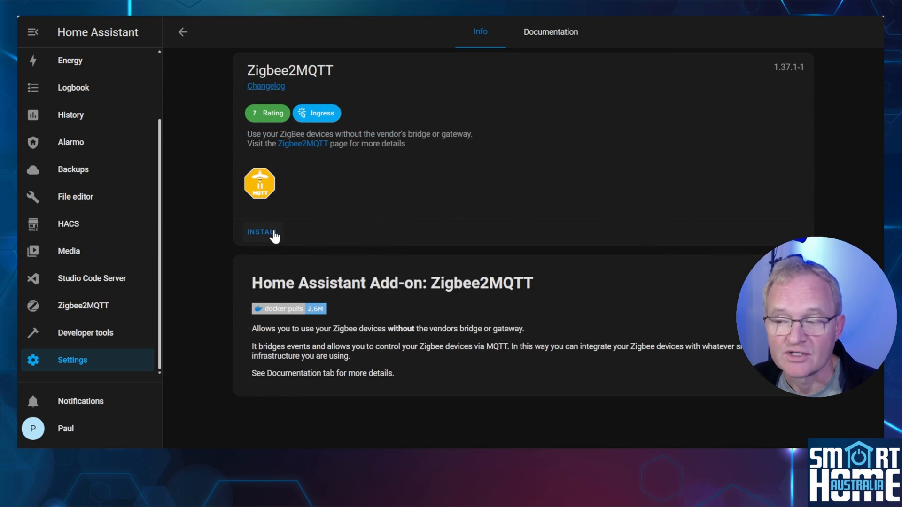
left_click(261, 232)
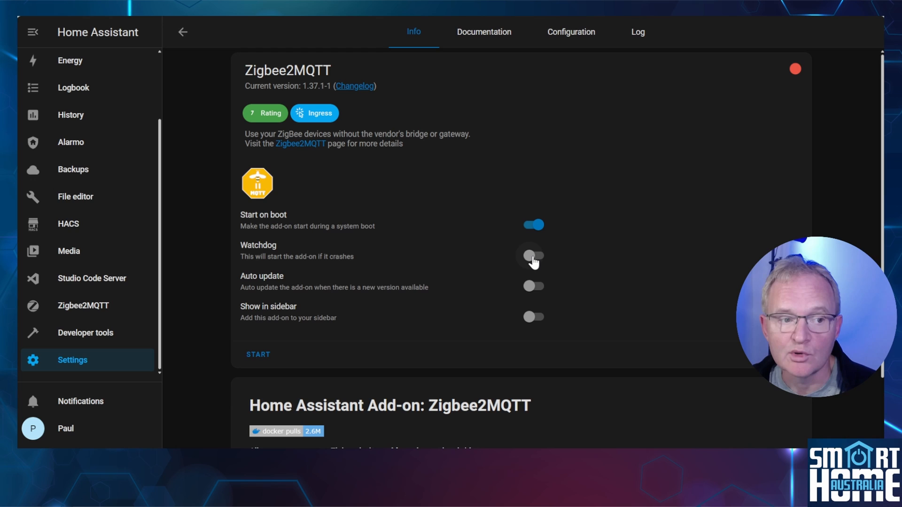
left_click(532, 317)
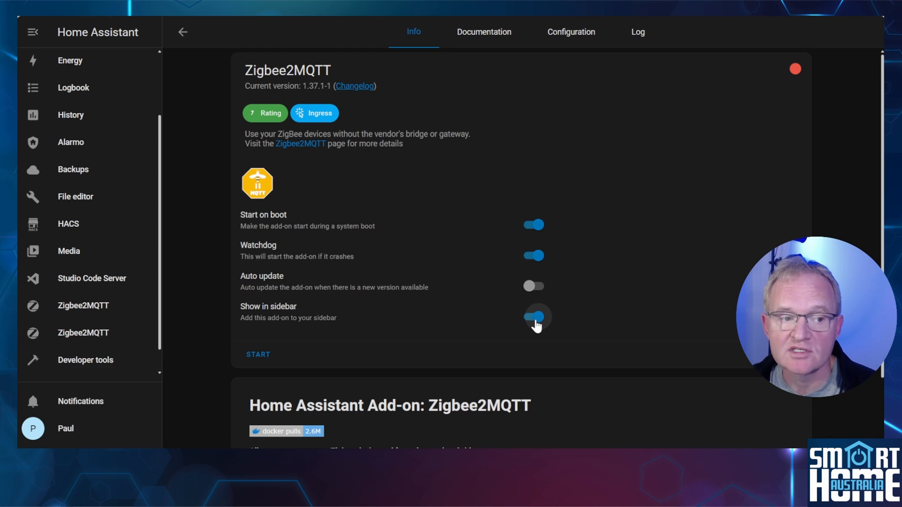
left_click(570, 32)
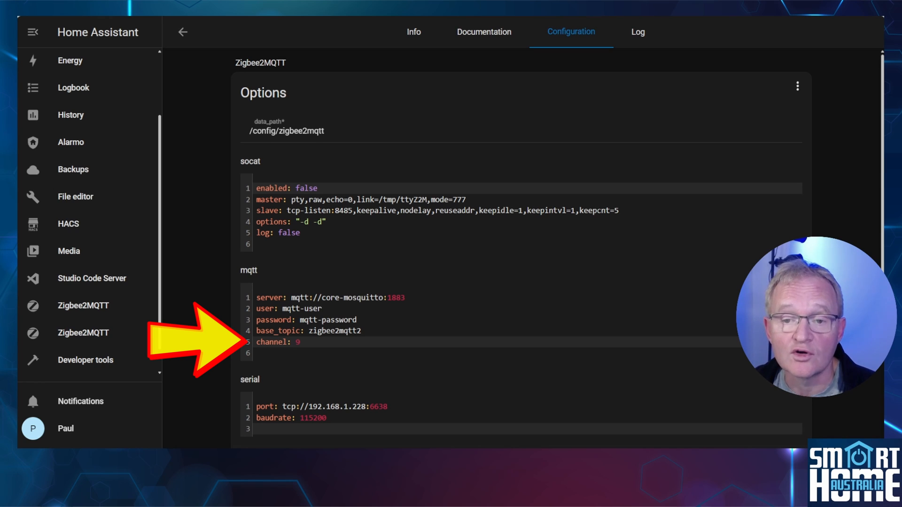
Save the second add-on's config: zigbee2mqtt2, channel 9, socat 8486, host 192.168.1.225
scroll("down", 3)
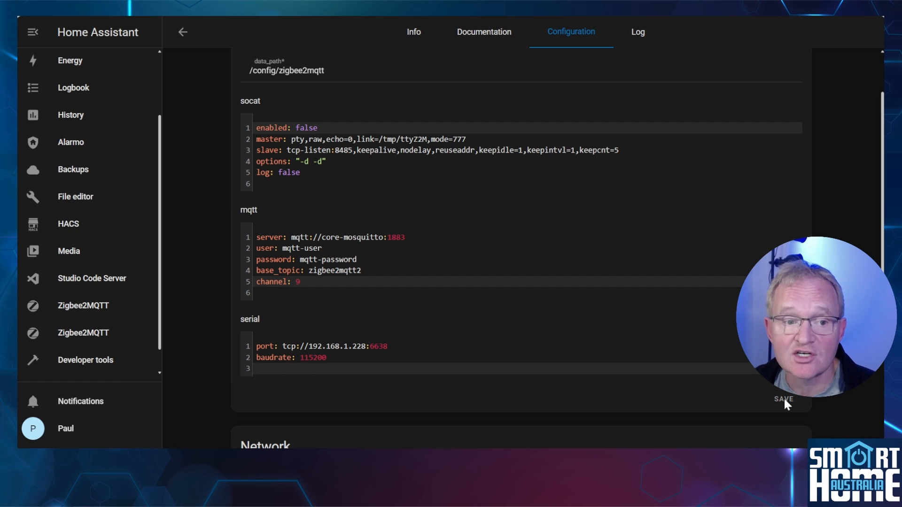
mouse_move(230, 225)
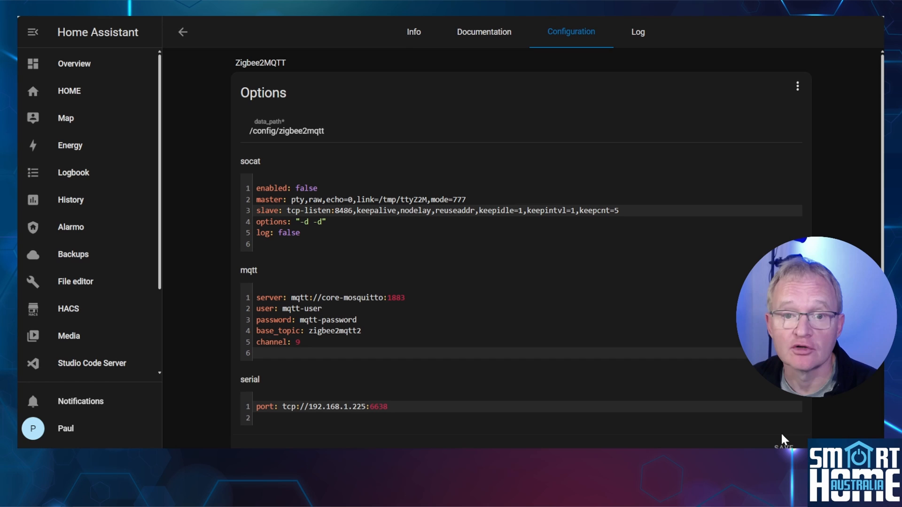
left_click(413, 32)
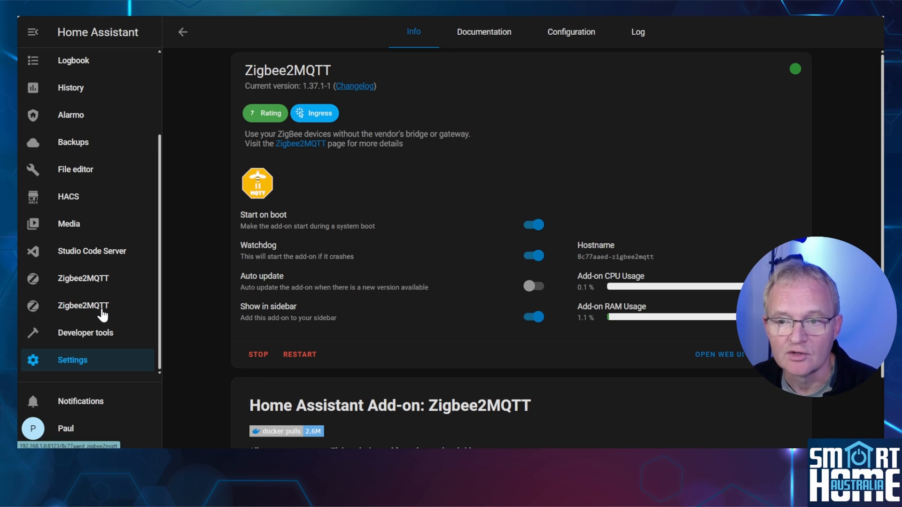
Open the second Zigbee2MQTT web UI from the sidebar, showing an empty devices list
left_click(84, 305)
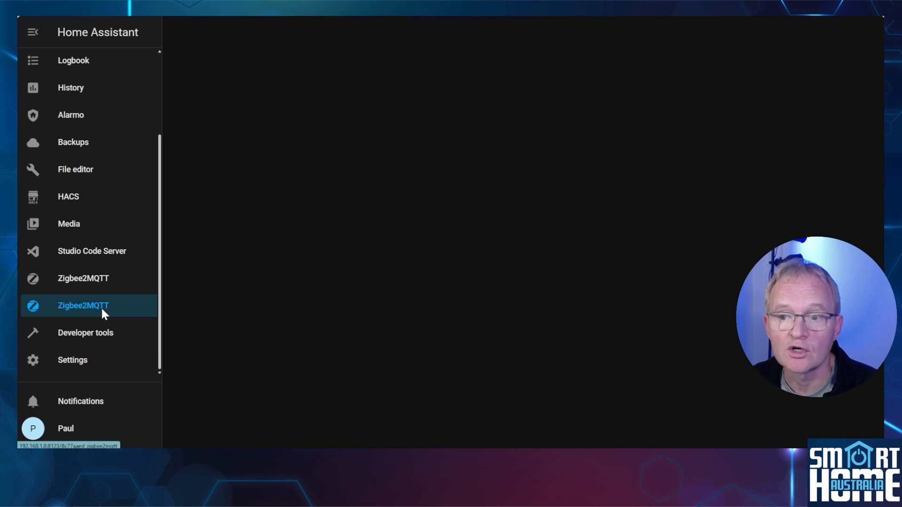
left_click(84, 305)
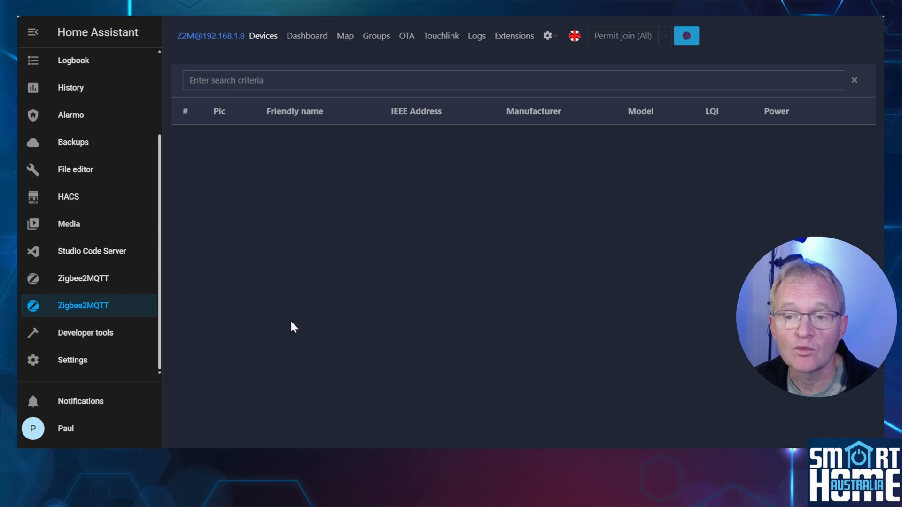
mouse_move(75, 200)
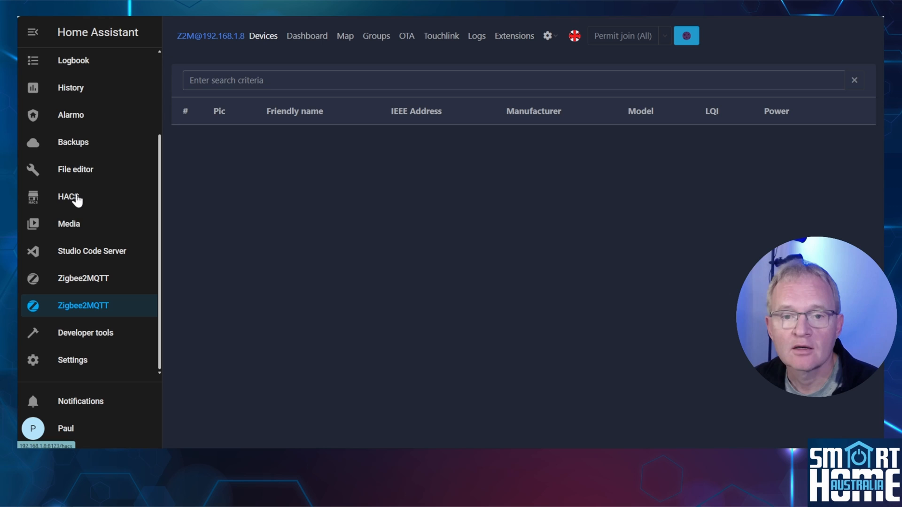
In HACS Integrations, add lovelylain/hass_ingress as an Integration custom repository, then close the dialog
left_click(67, 196)
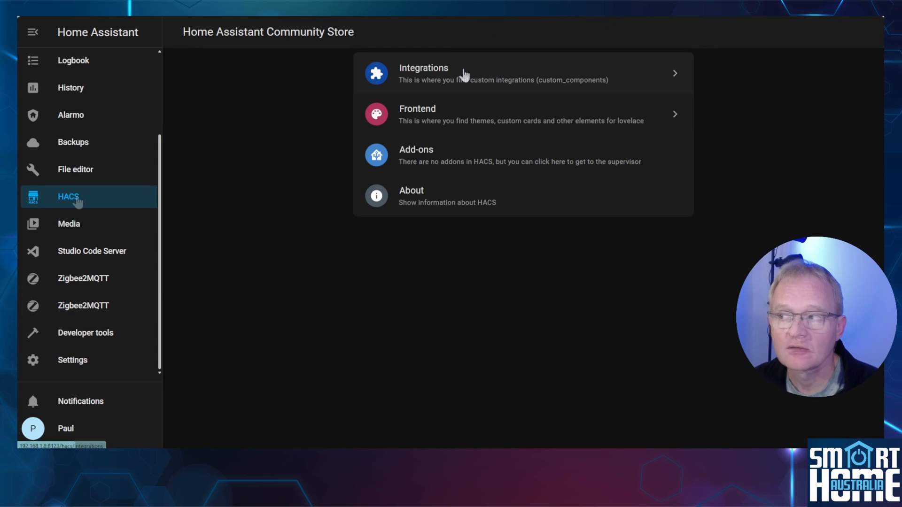
left_click(424, 74)
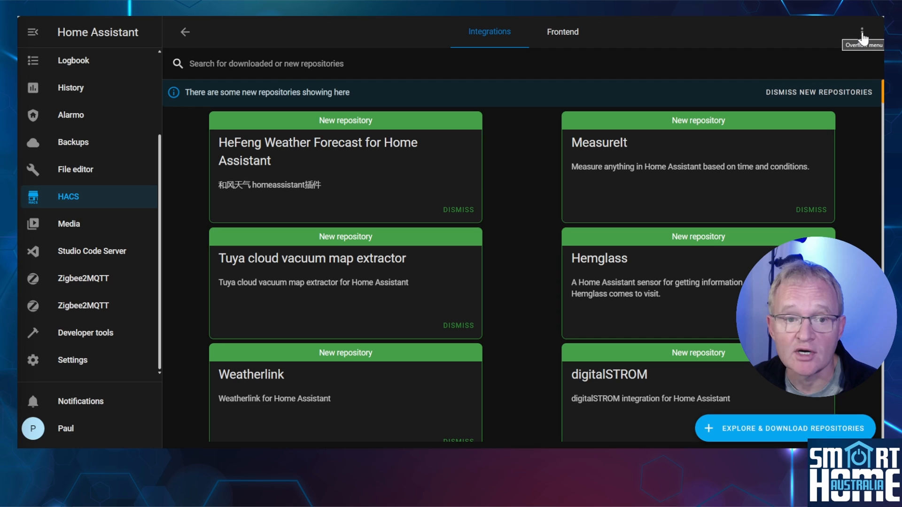
left_click(861, 31)
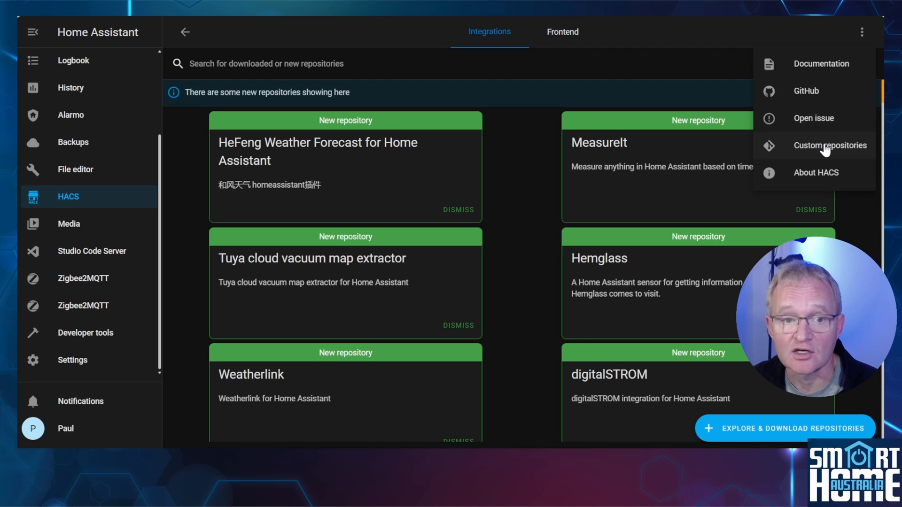
left_click(830, 145)
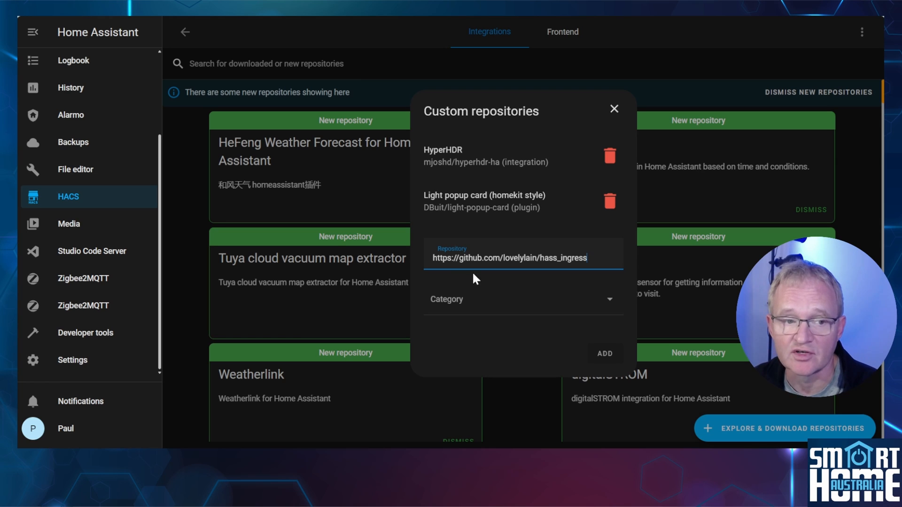
left_click(521, 299)
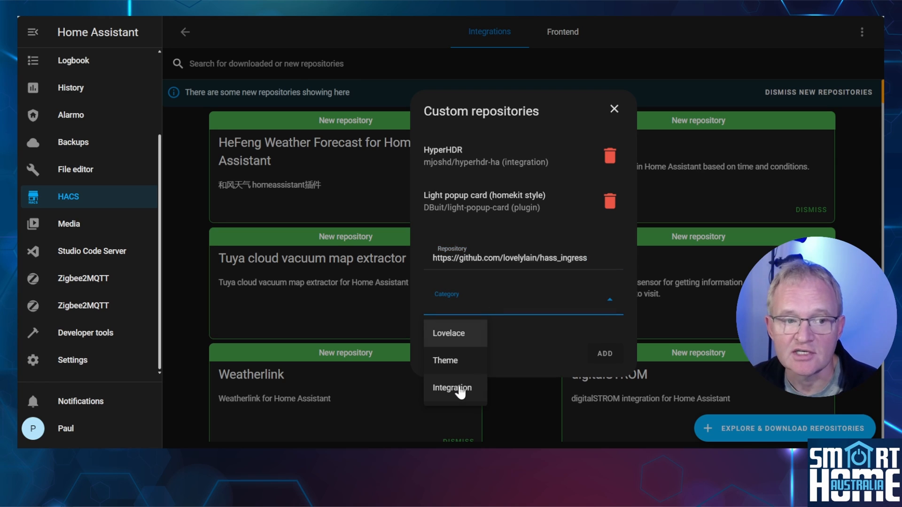
left_click(452, 388)
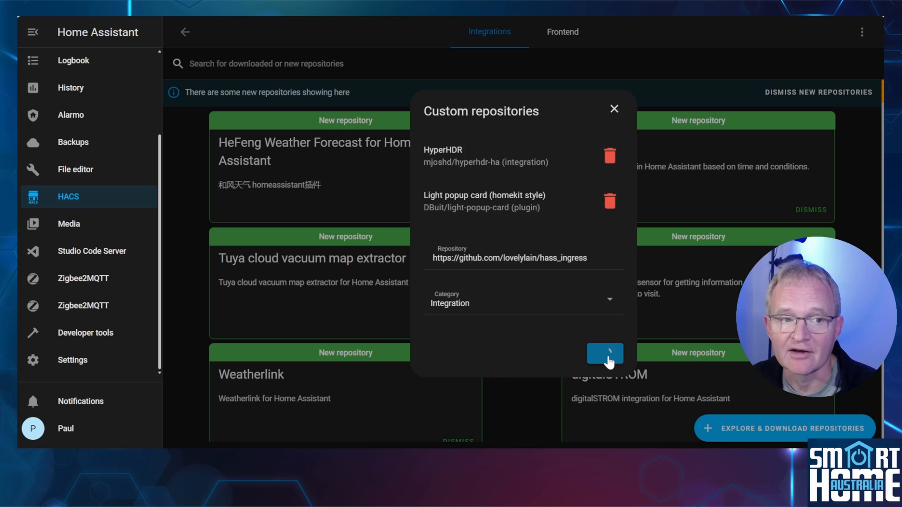
left_click(604, 353)
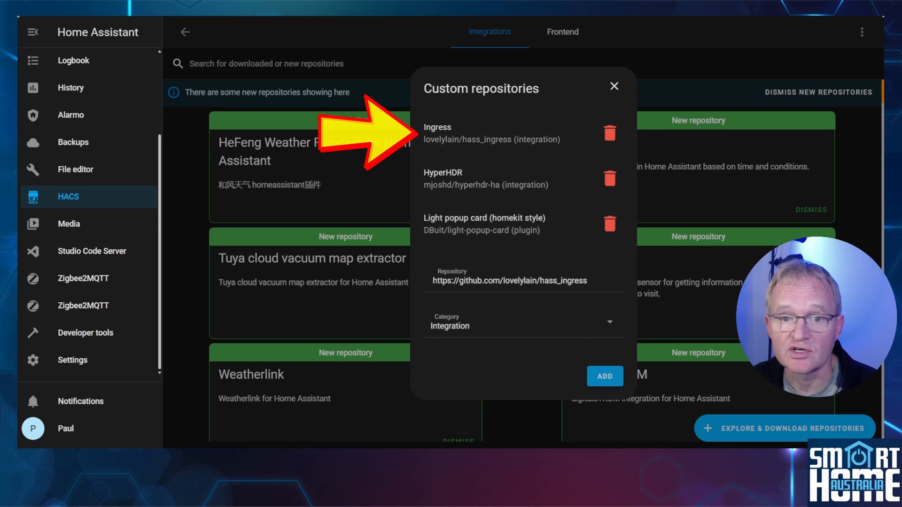
mouse_move(613, 87)
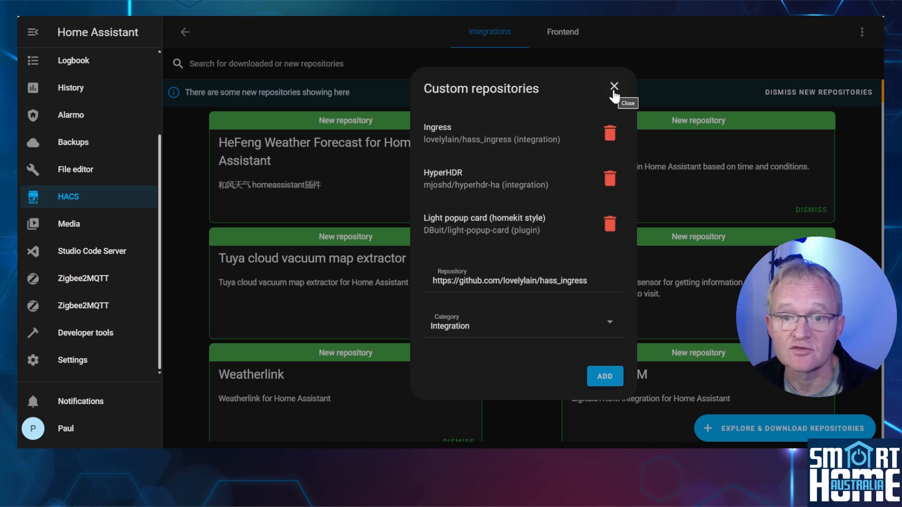
left_click(613, 86)
type("ingress")
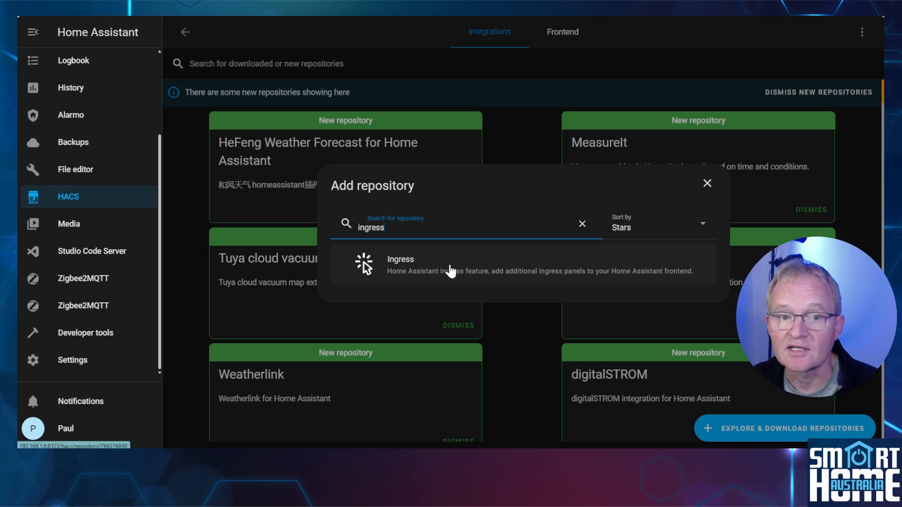
Open the Ingress result in HACS and download version 1.1.2
left_click(400, 265)
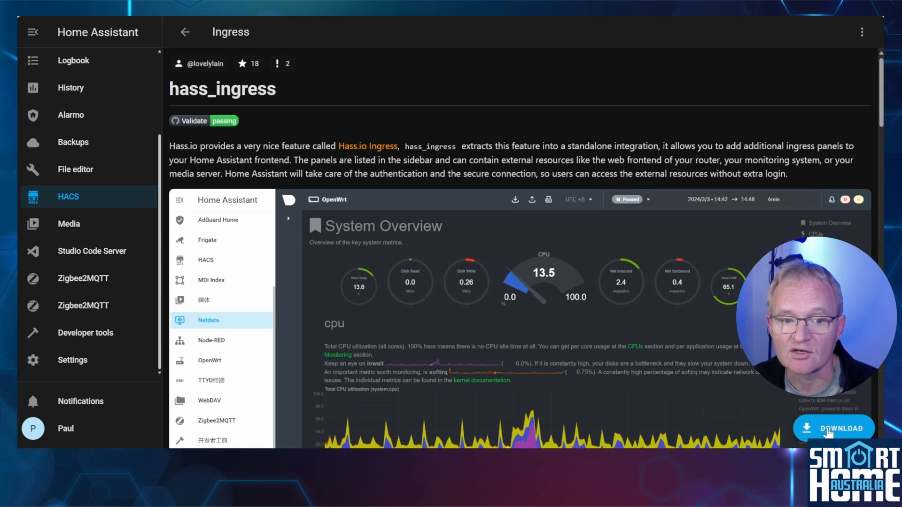
left_click(833, 428)
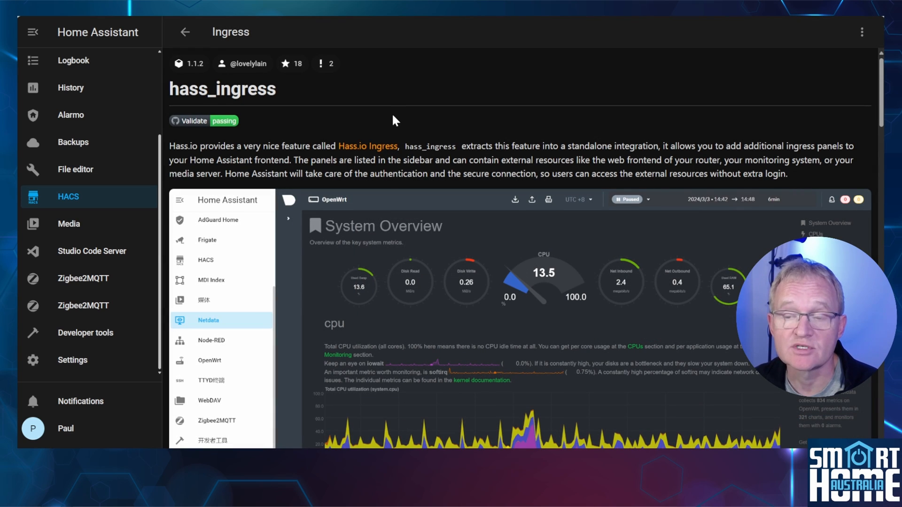
mouse_move(97, 323)
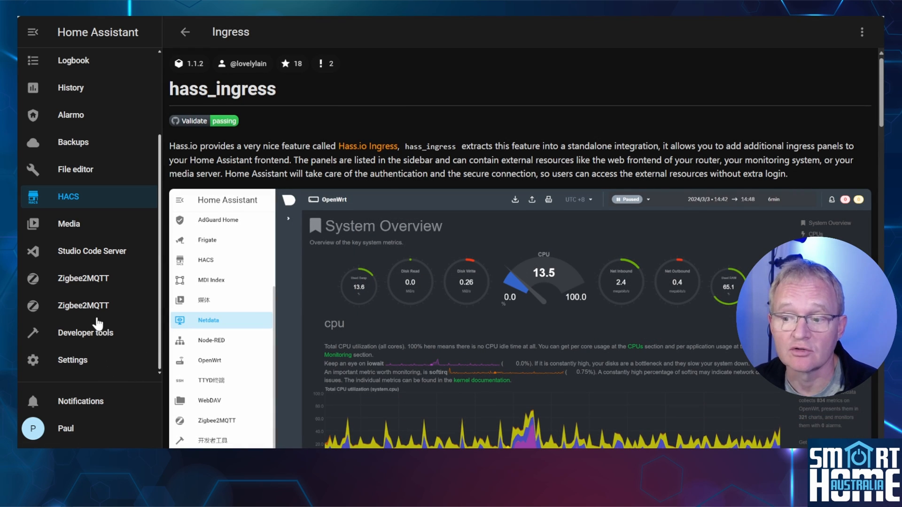
Restart Home Assistant fully from Developer tools YAML to load the Ingress integration
left_click(85, 332)
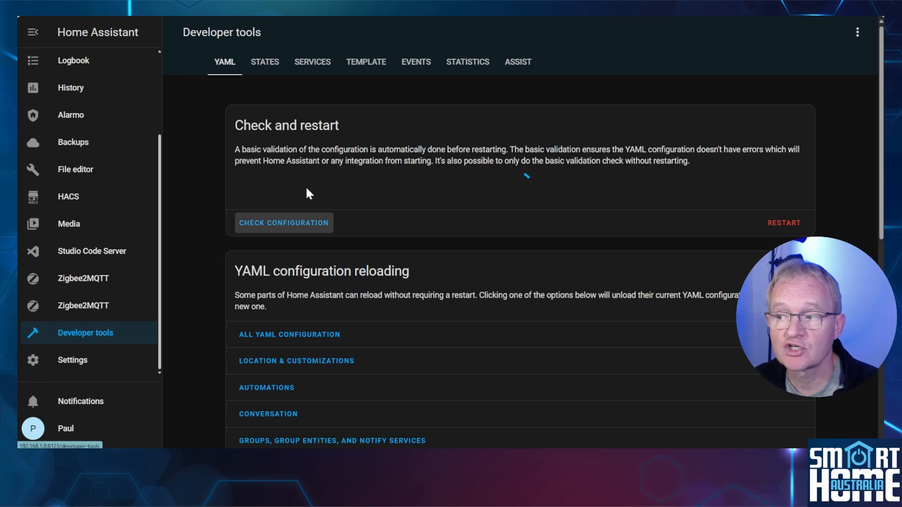
left_click(783, 223)
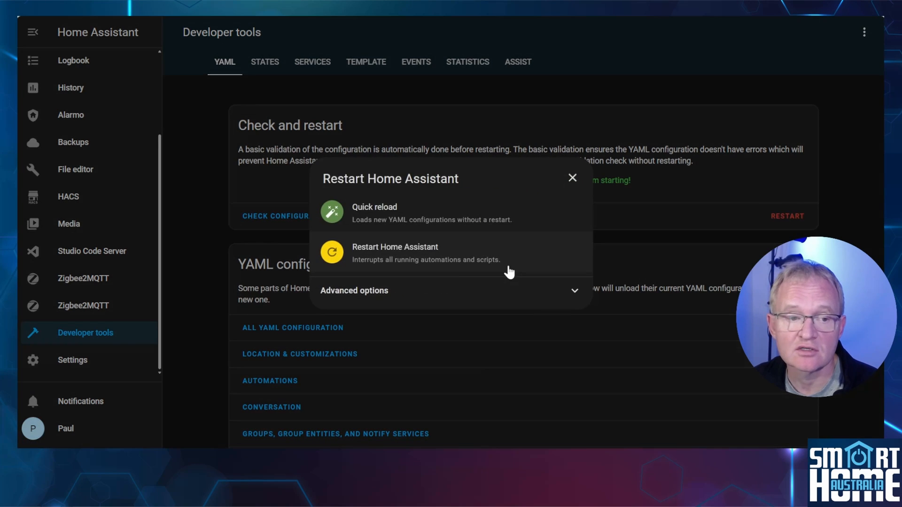
left_click(395, 252)
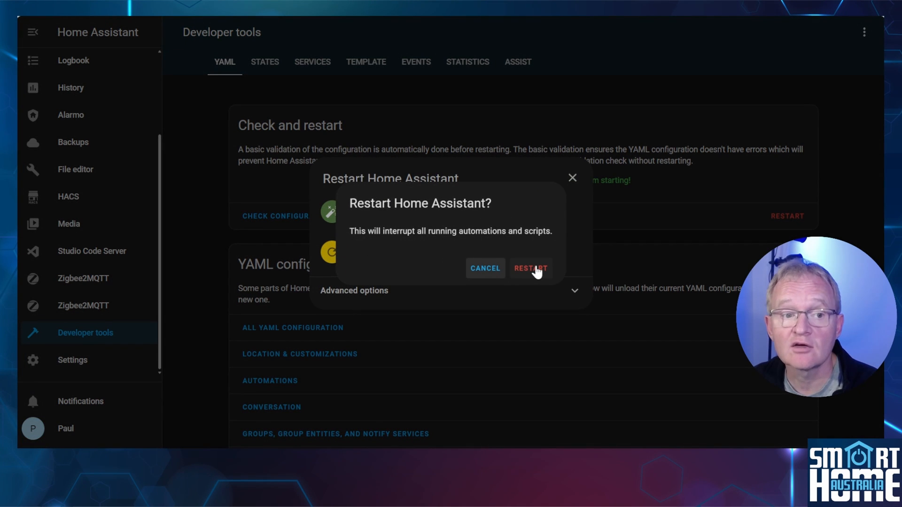
left_click(72, 360)
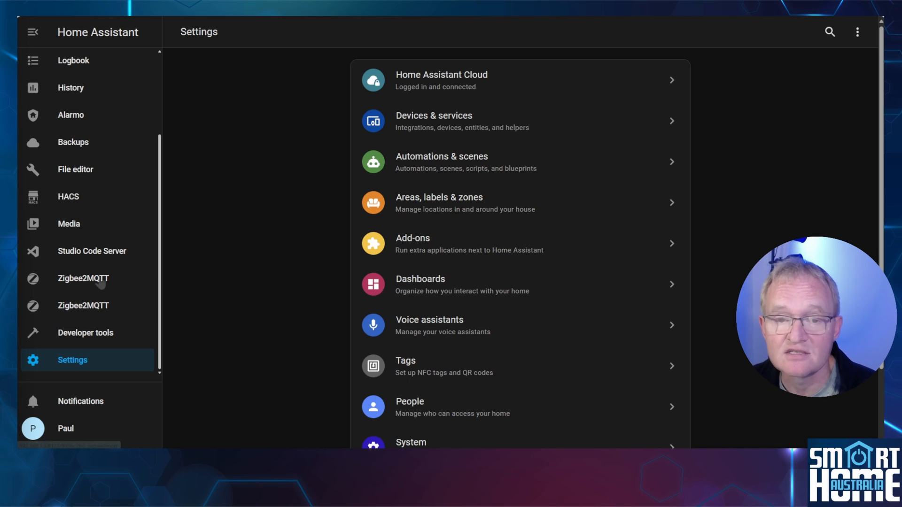
mouse_move(83, 279)
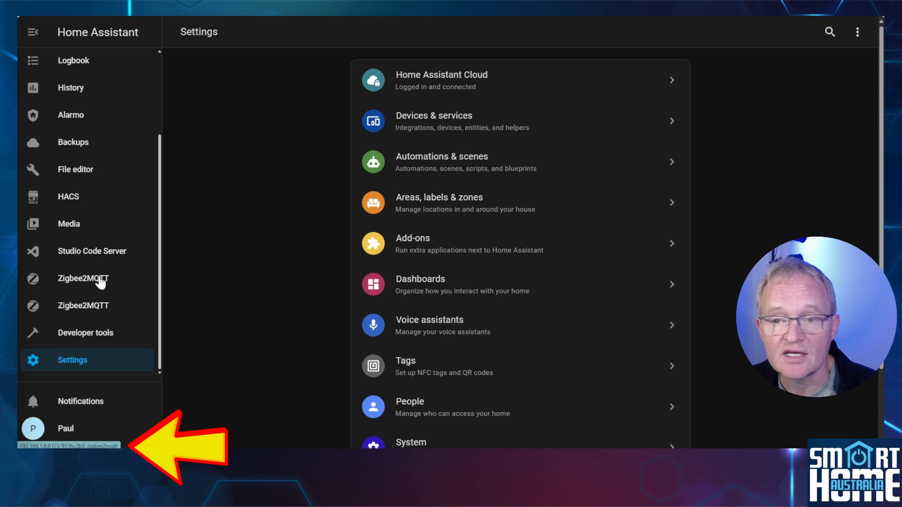
mouse_move(101, 256)
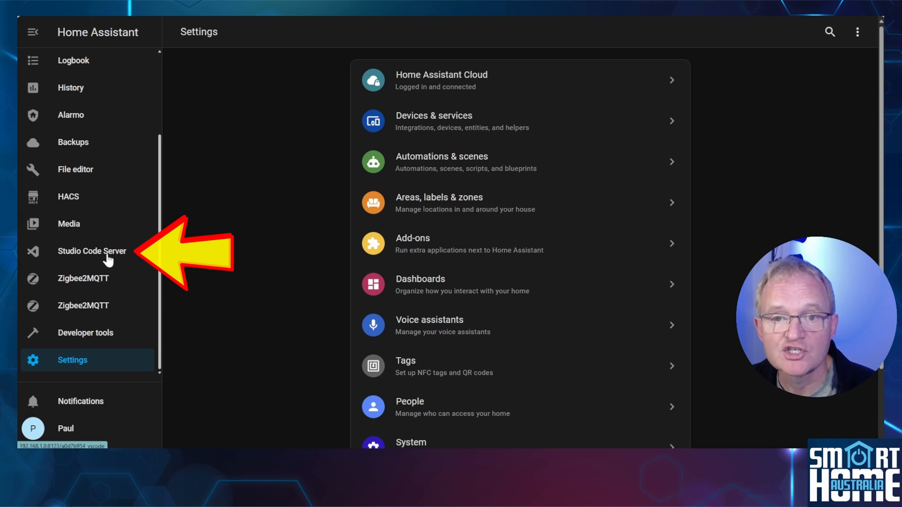
Open the Studio Code Server panel from the sidebar
left_click(92, 251)
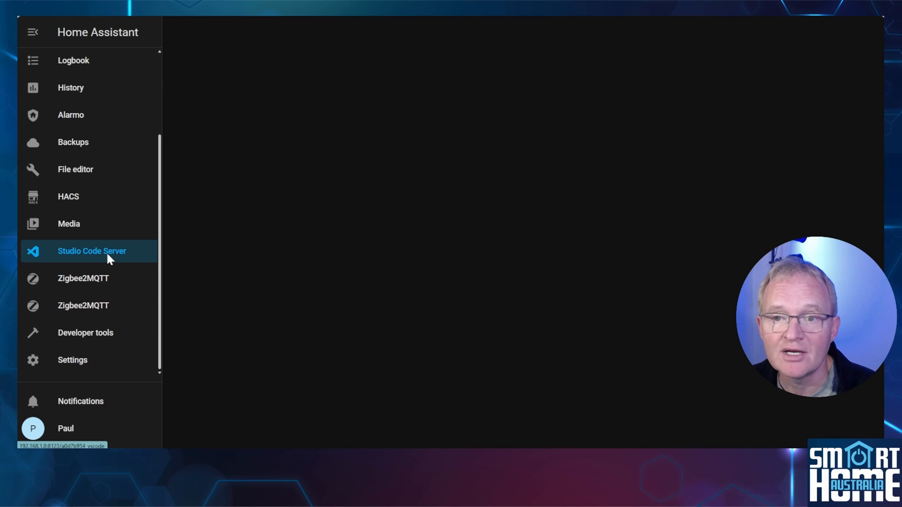
Add ingress entries zigbee2mqtt1 'Z2M USB' and zigbee2mqtt2 'Z2M POE' to configuration.yaml
left_click(92, 251)
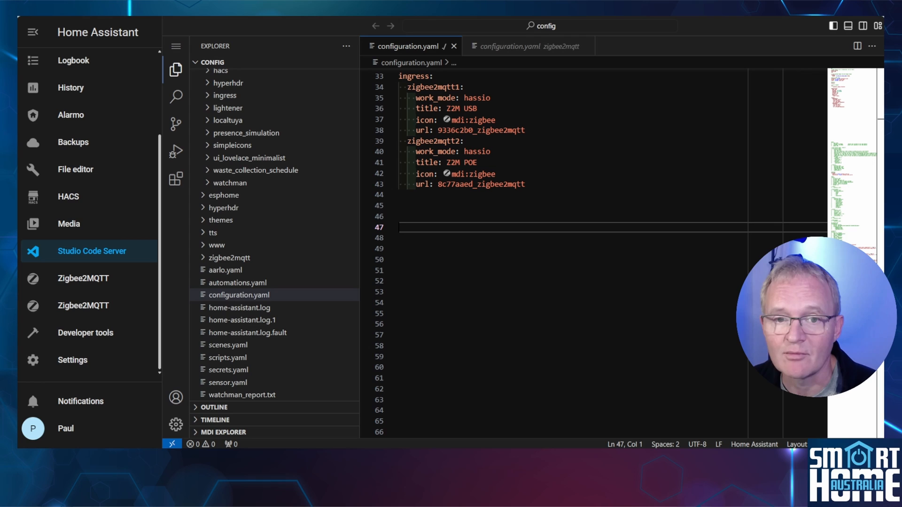
left_click(460, 87)
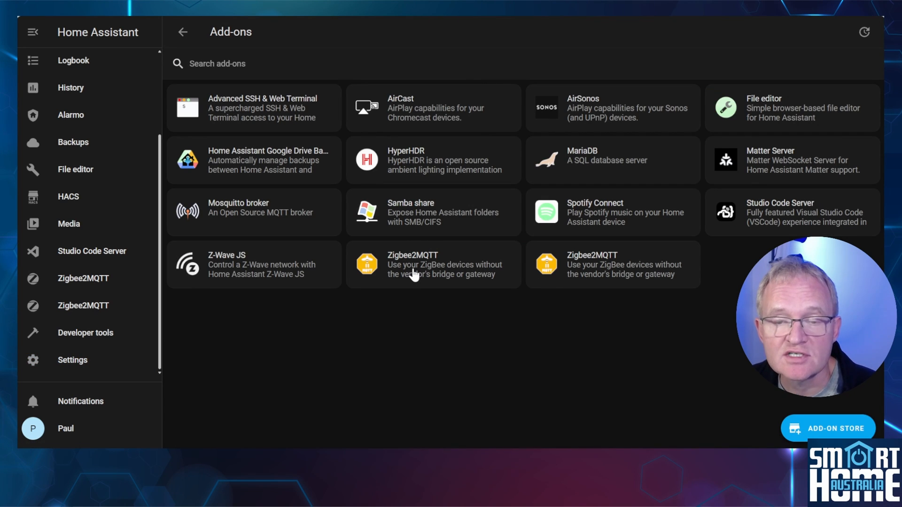
Turn off Show in sidebar for both Zigbee2MQTT add-ons
left_click(434, 265)
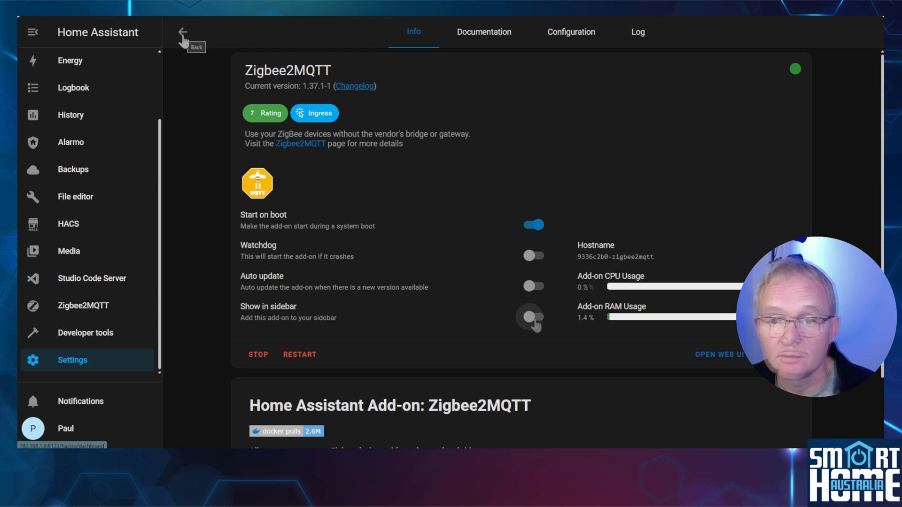
left_click(183, 31)
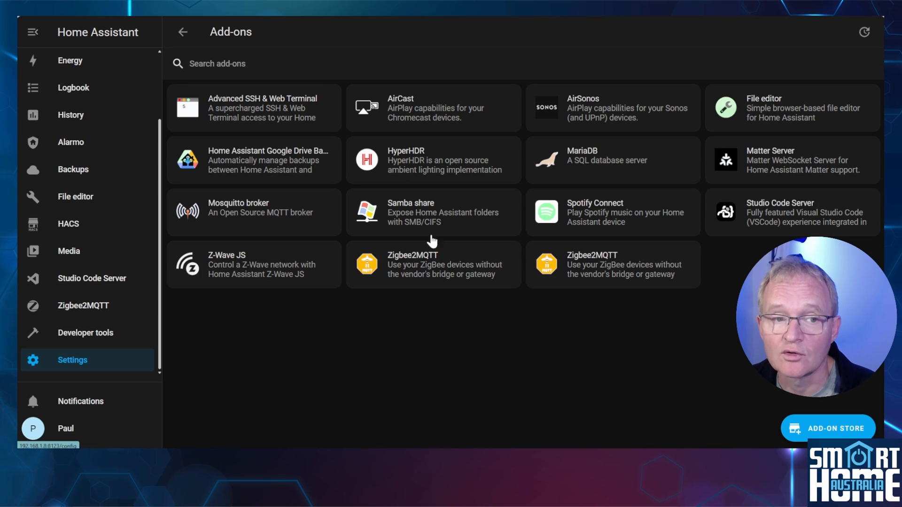
mouse_move(602, 269)
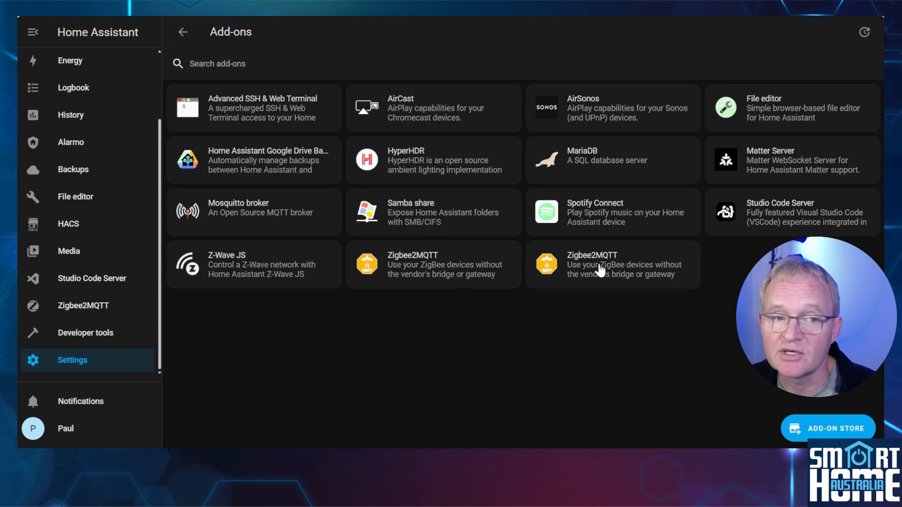
left_click(612, 265)
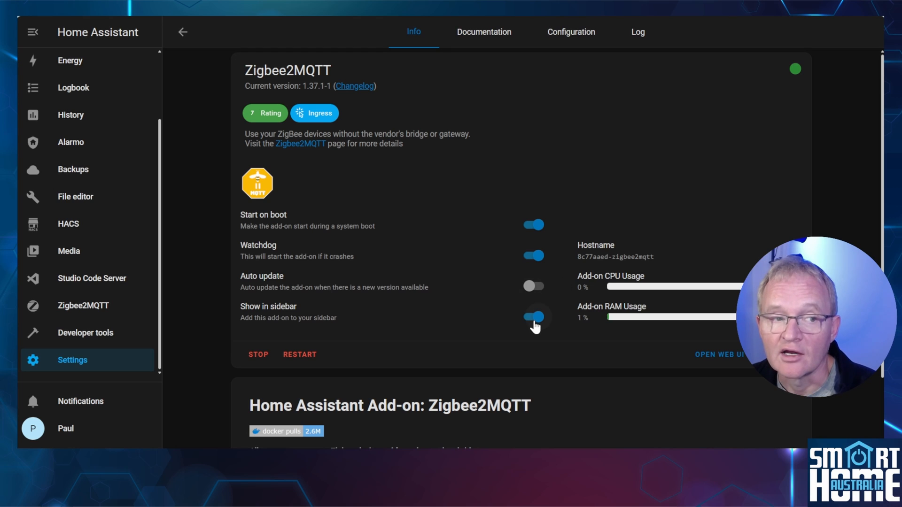
left_click(533, 317)
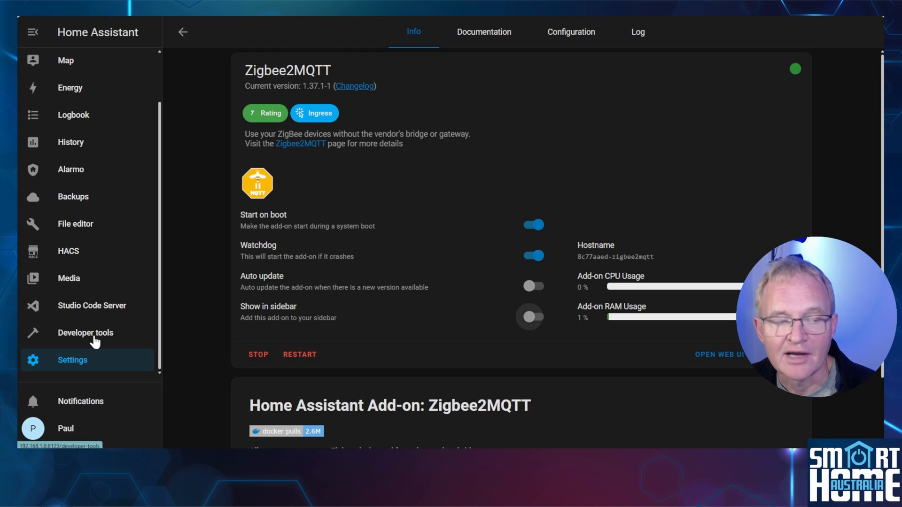
Choose Restart Home Assistant from Developer tools YAML, leaving the confirmation pending
left_click(86, 333)
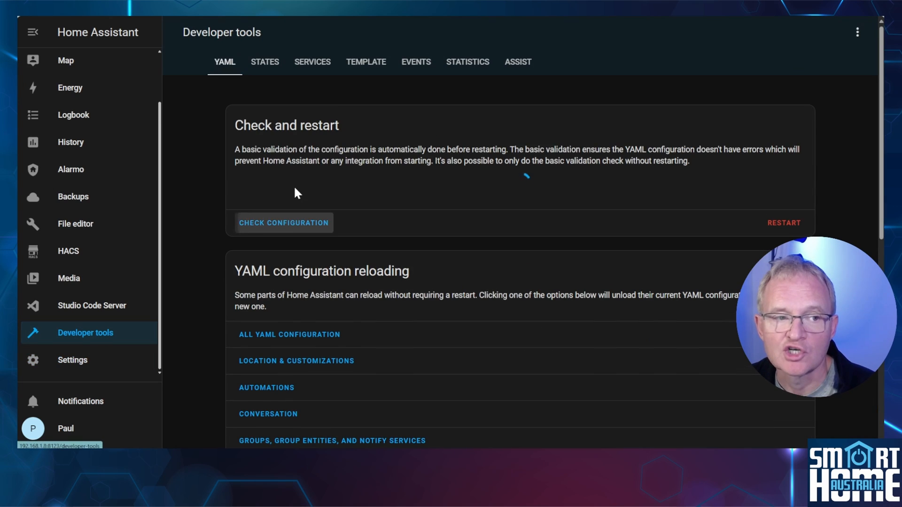
left_click(784, 223)
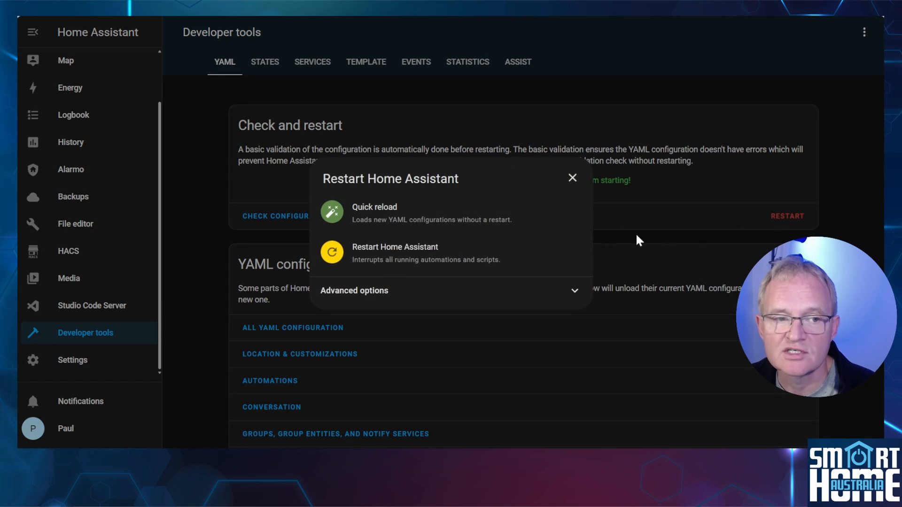
left_click(395, 251)
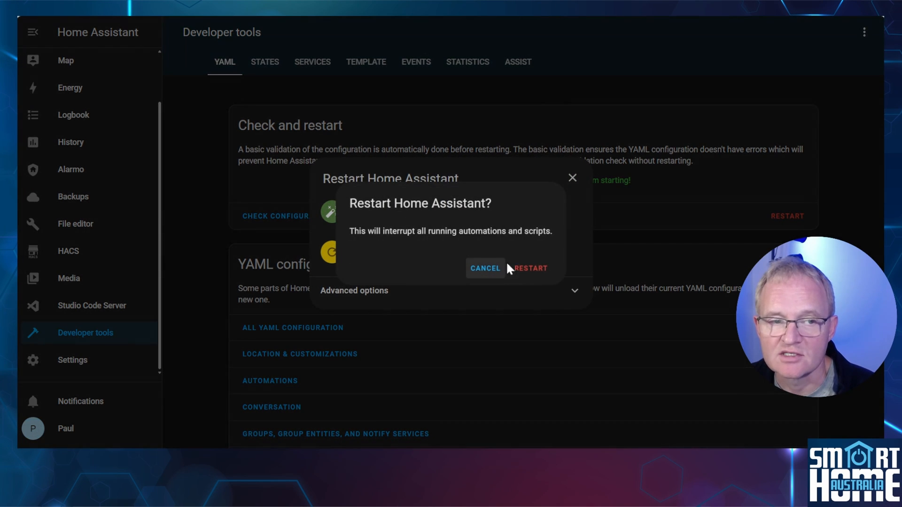